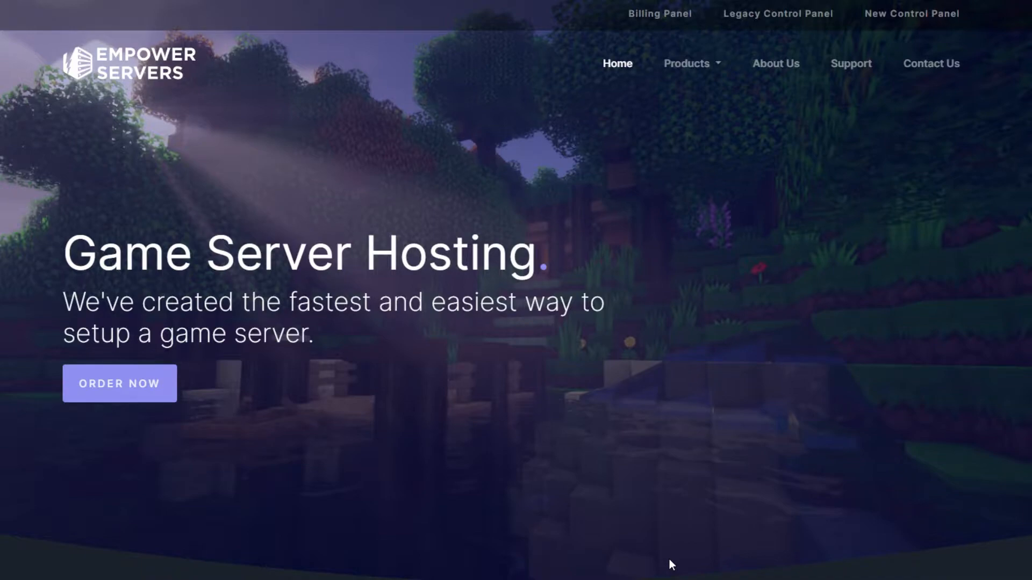
mouse_move(941, 22)
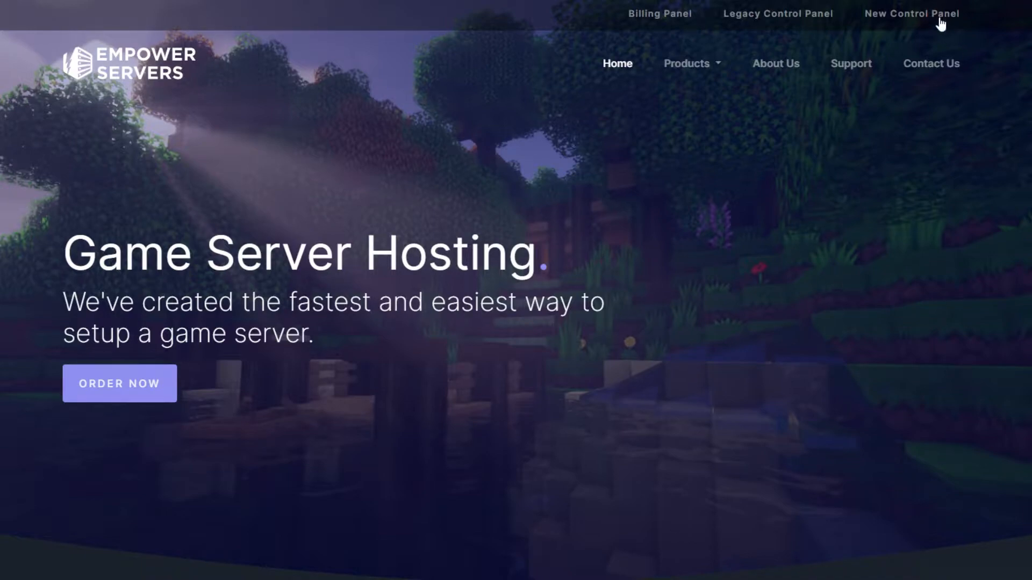
Go to the New Control Panel and manage the Tutorial Server to reach its Mod Pack Manager
left_click(911, 14)
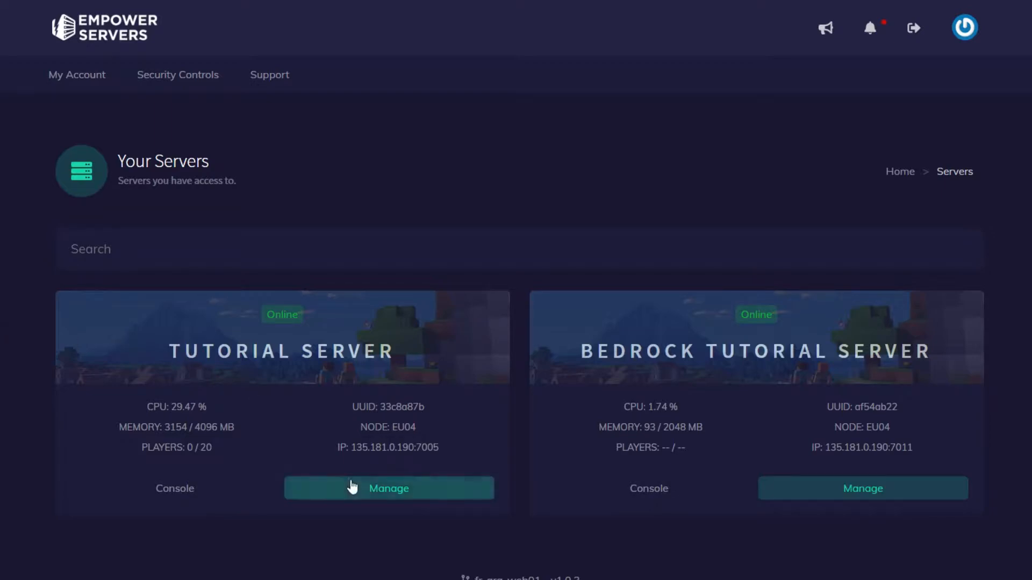
left_click(388, 489)
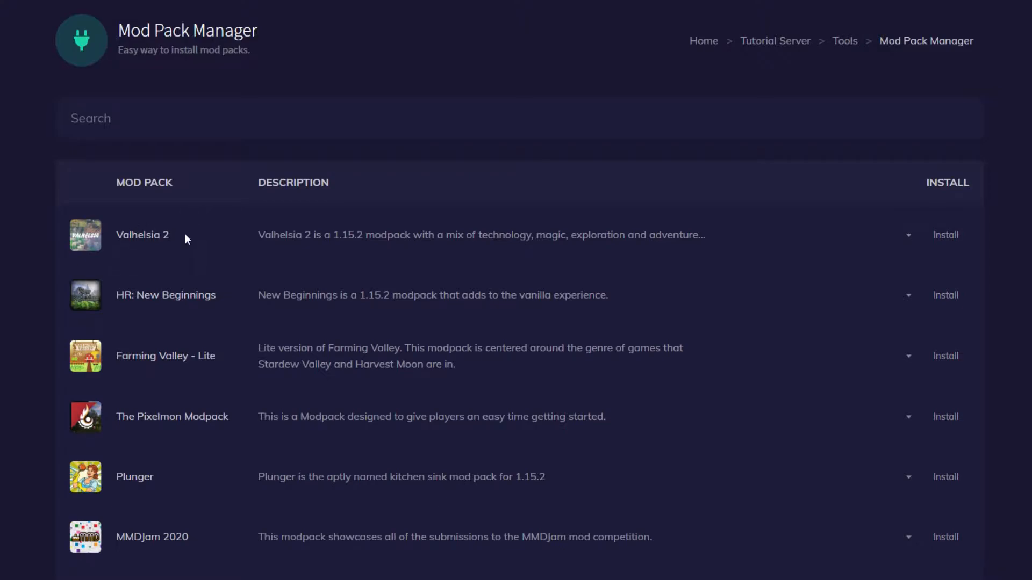
Install Valhelsia 2 version 2.2.7 with Format server ticked, then dismiss the success message
left_click(909, 234)
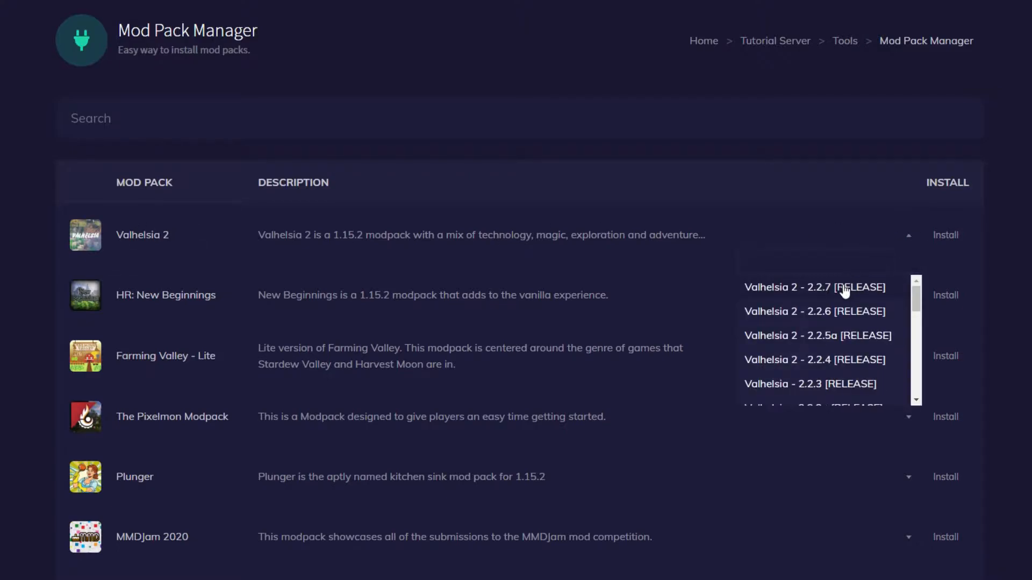
left_click(946, 234)
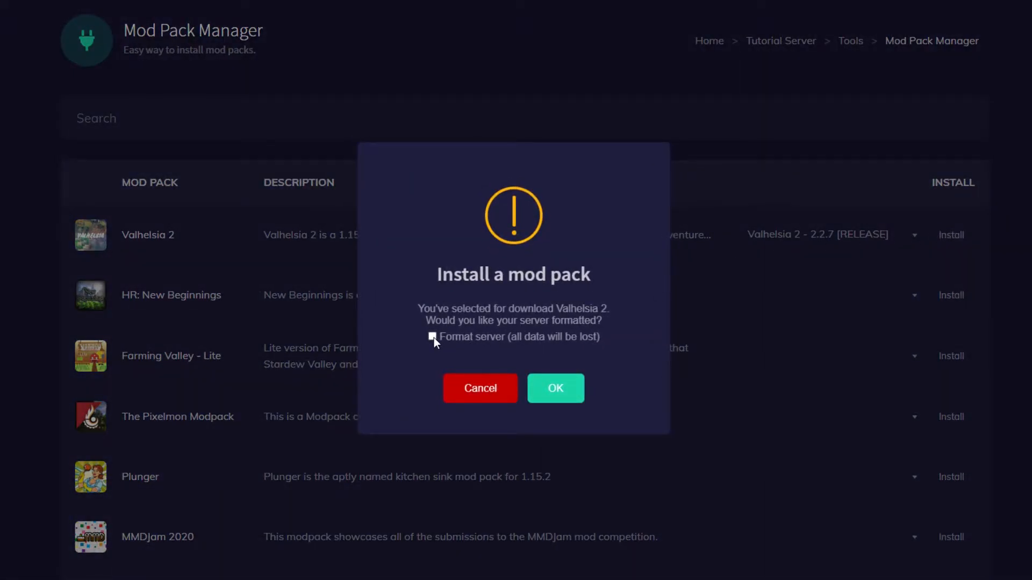
left_click(432, 336)
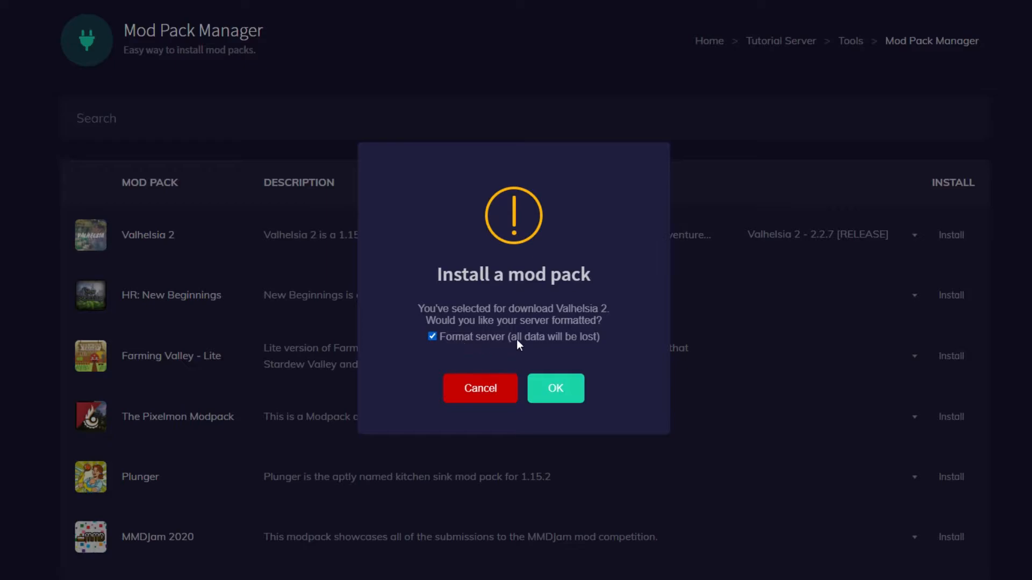
left_click(555, 388)
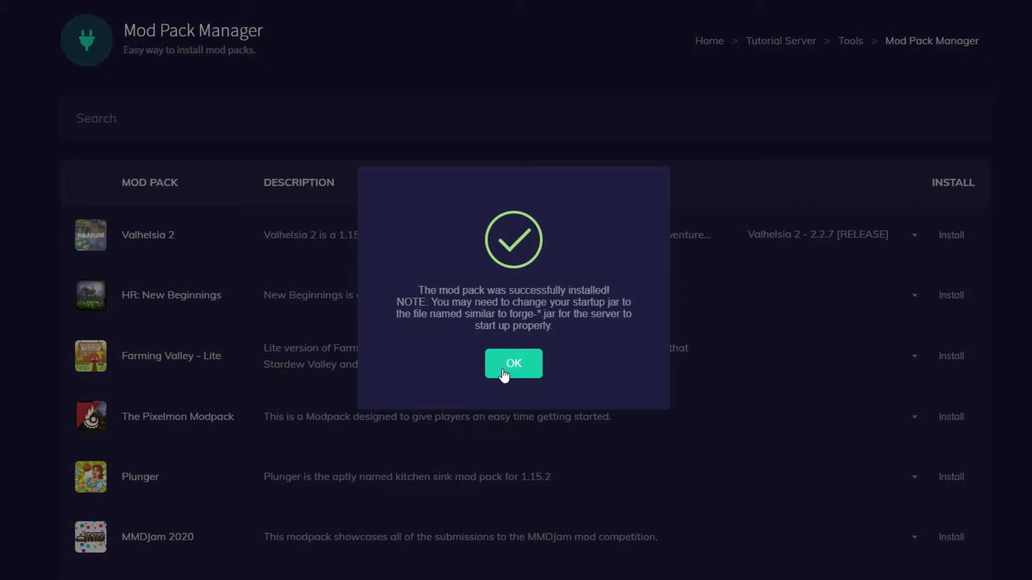
left_click(513, 364)
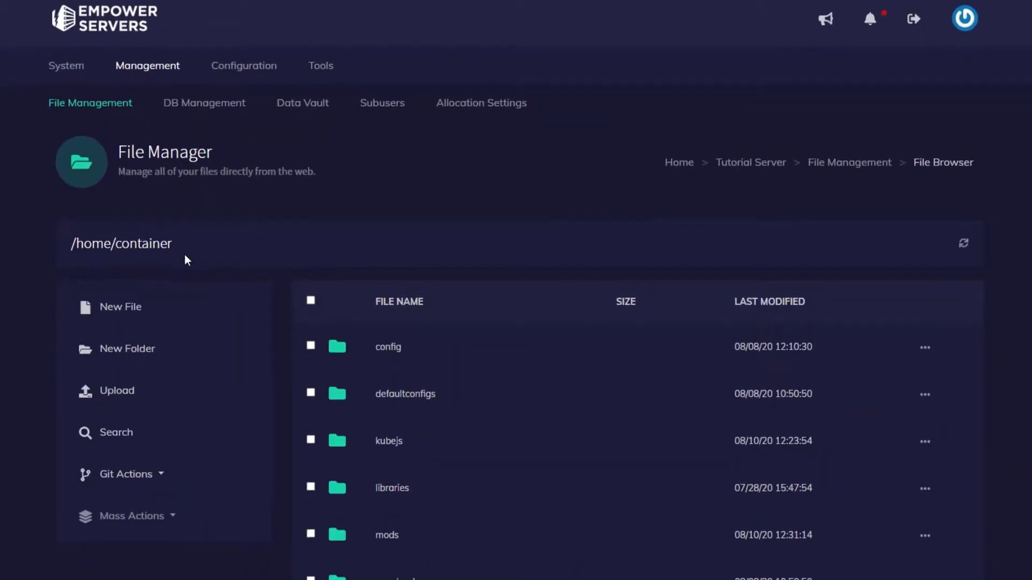
Scroll the file browser and select the forge-1.15.2-31.2.33.jar file name
scroll("down", 3)
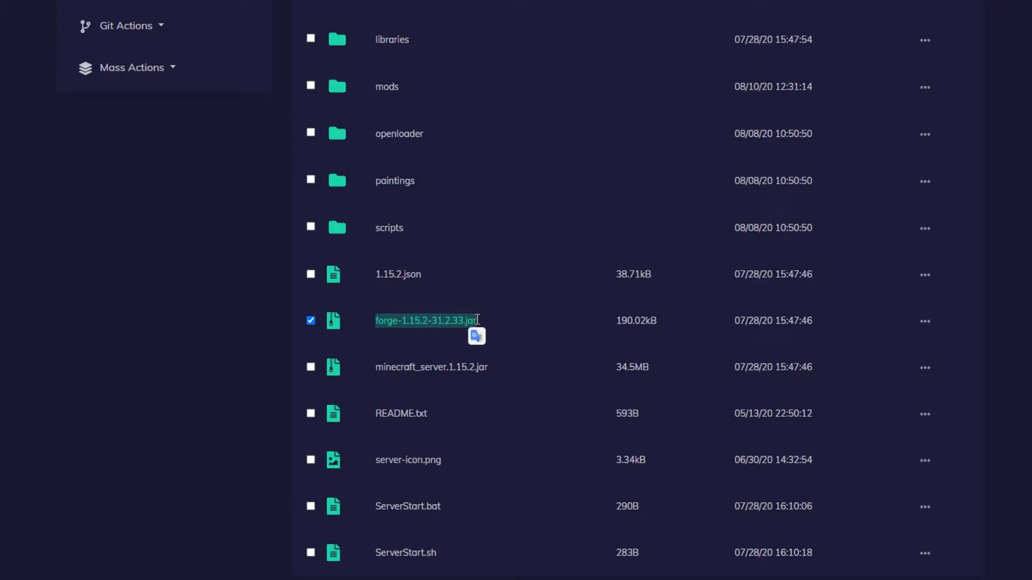
left_click(310, 320)
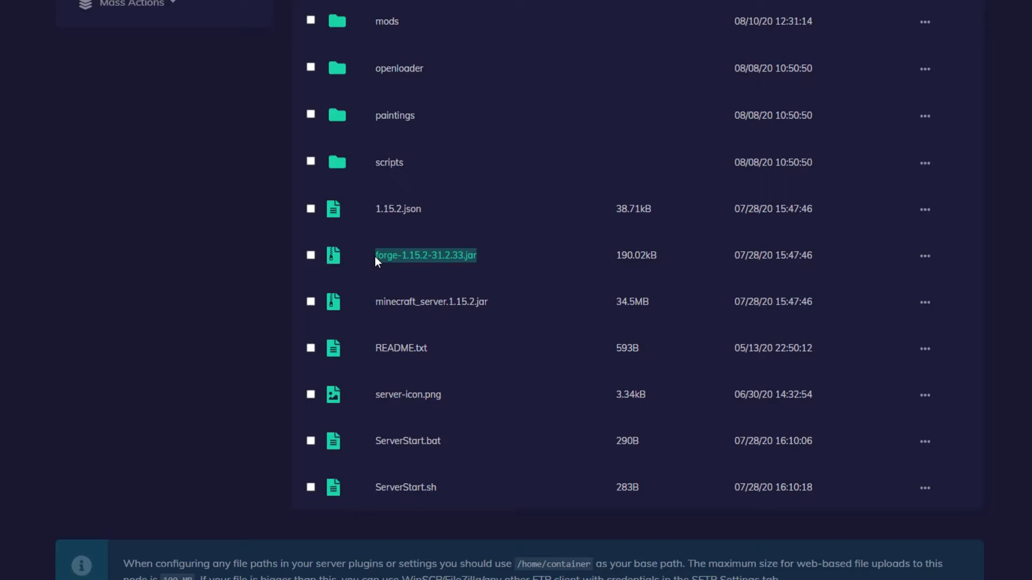
scroll("up", 3)
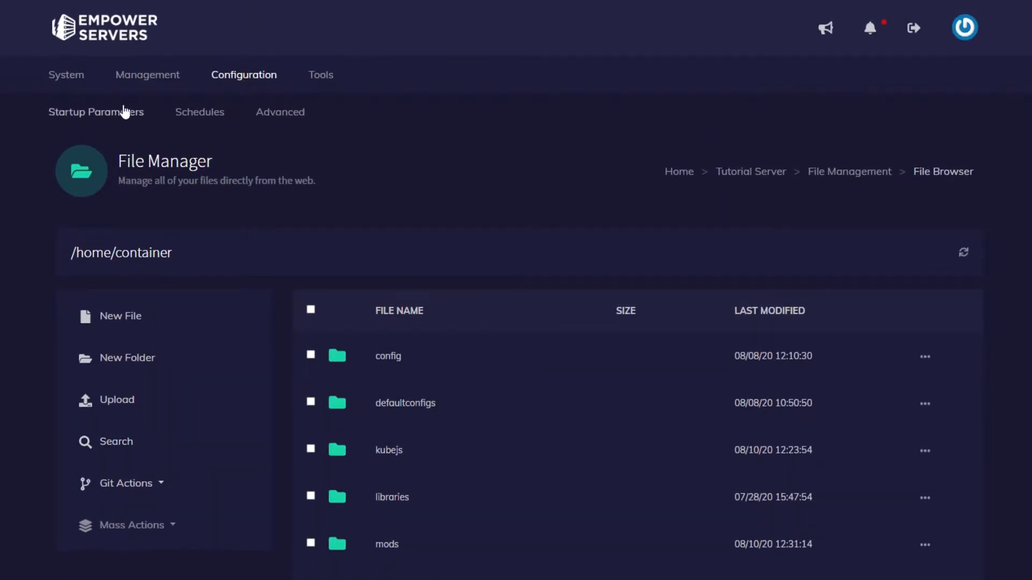
Paste forge-1.15.2-31.2.33.jar as the Server Jar File in Startup Parameters and update them
left_click(96, 112)
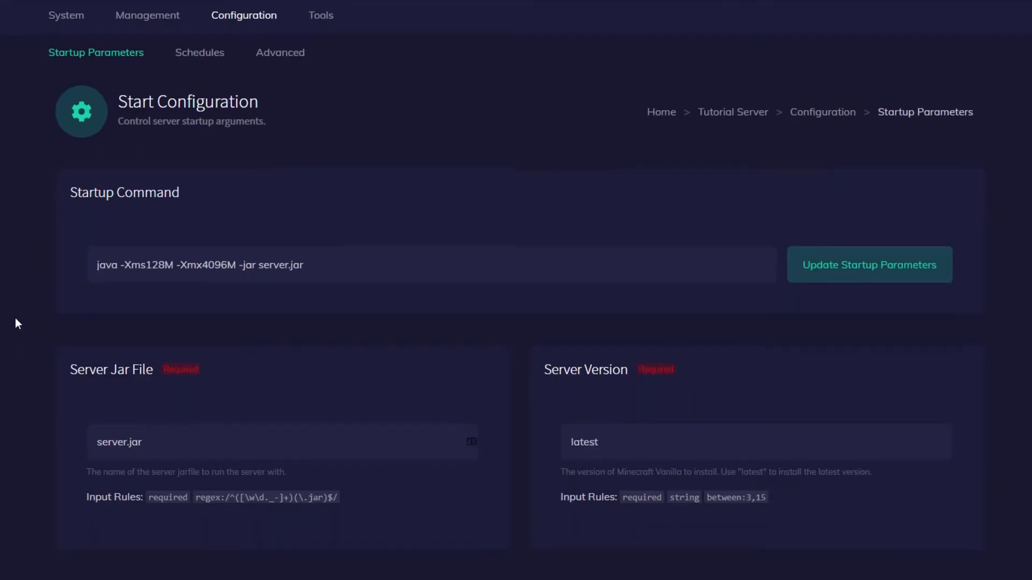
scroll("down", 3)
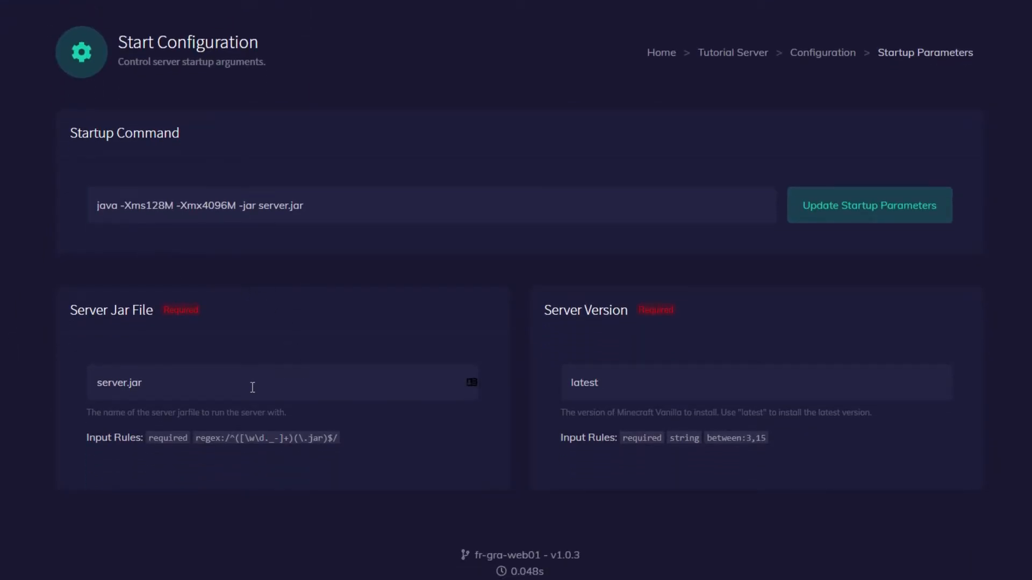
type("serv")
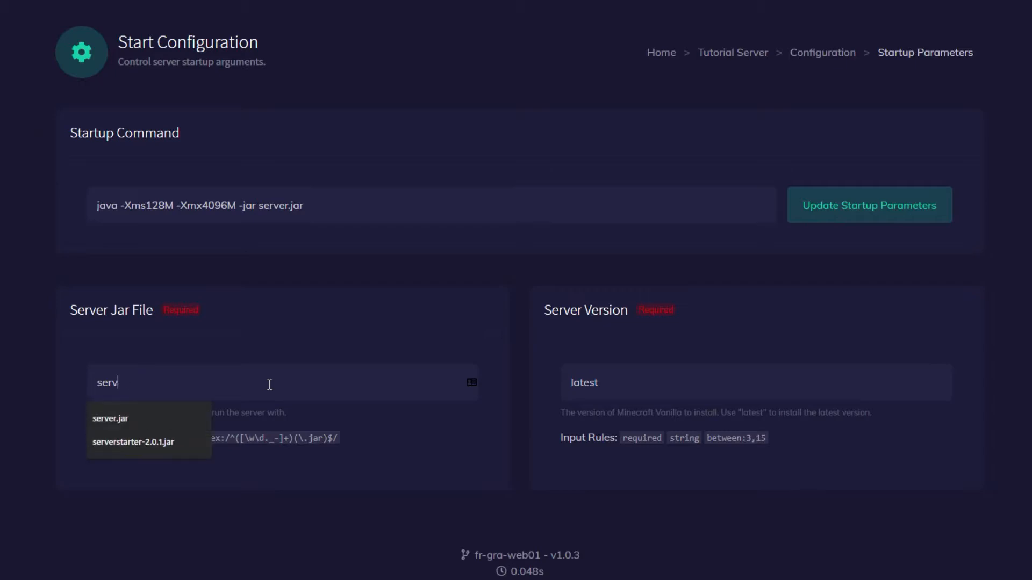
right_click(269, 382)
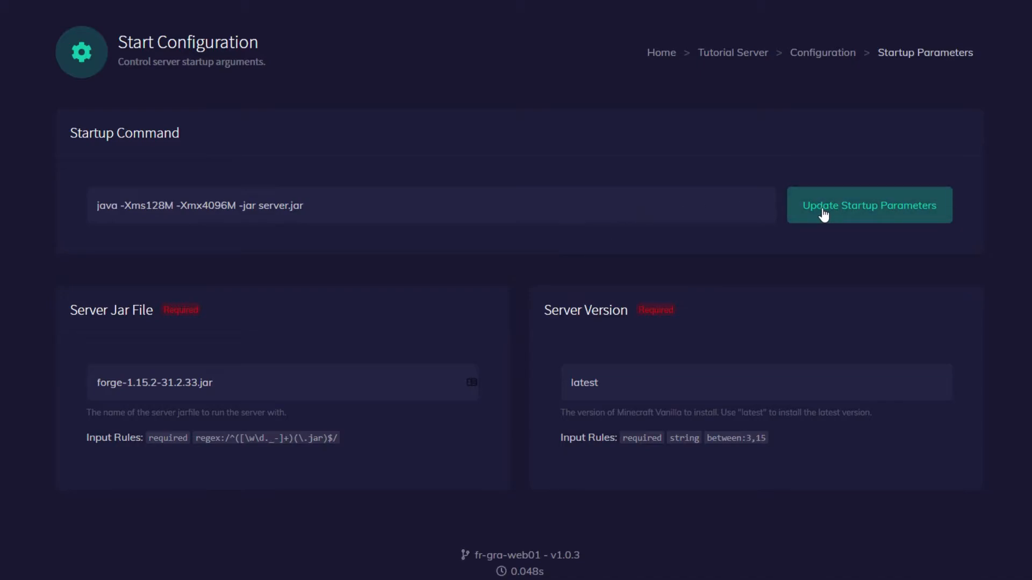
left_click(869, 204)
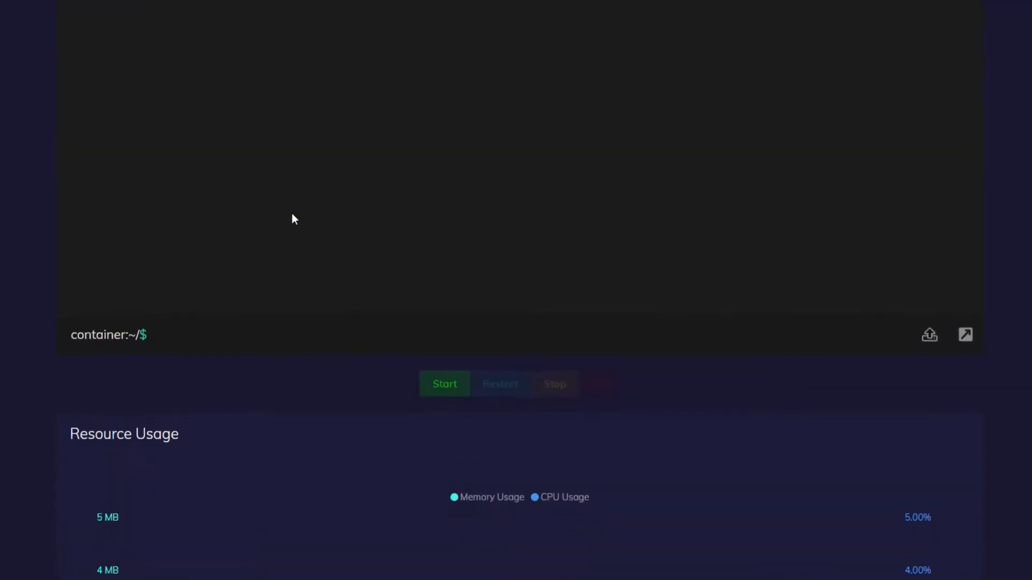
Start the server, accept the Mojang EULA, and acknowledge the restart notice
left_click(445, 384)
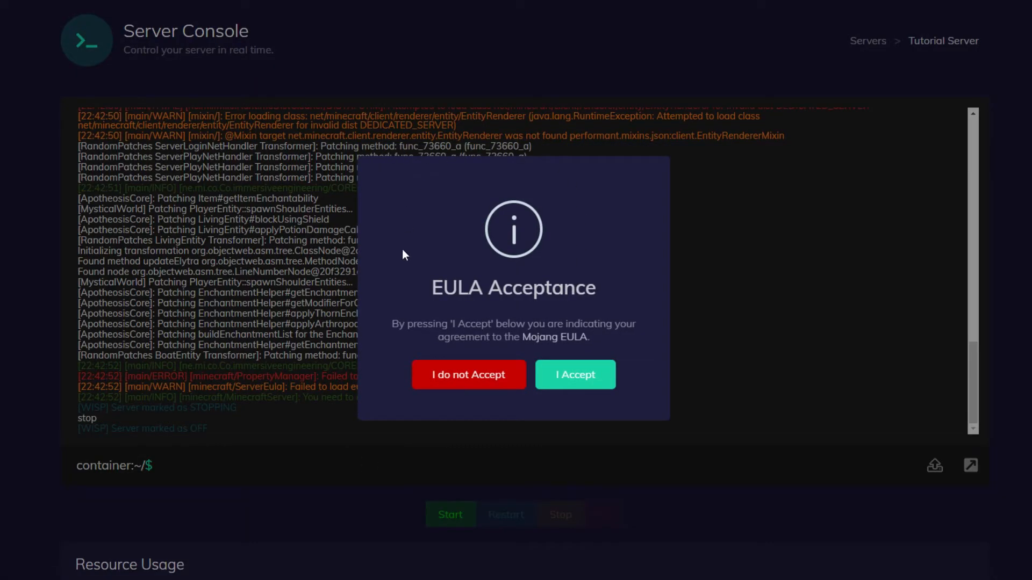
left_click(574, 375)
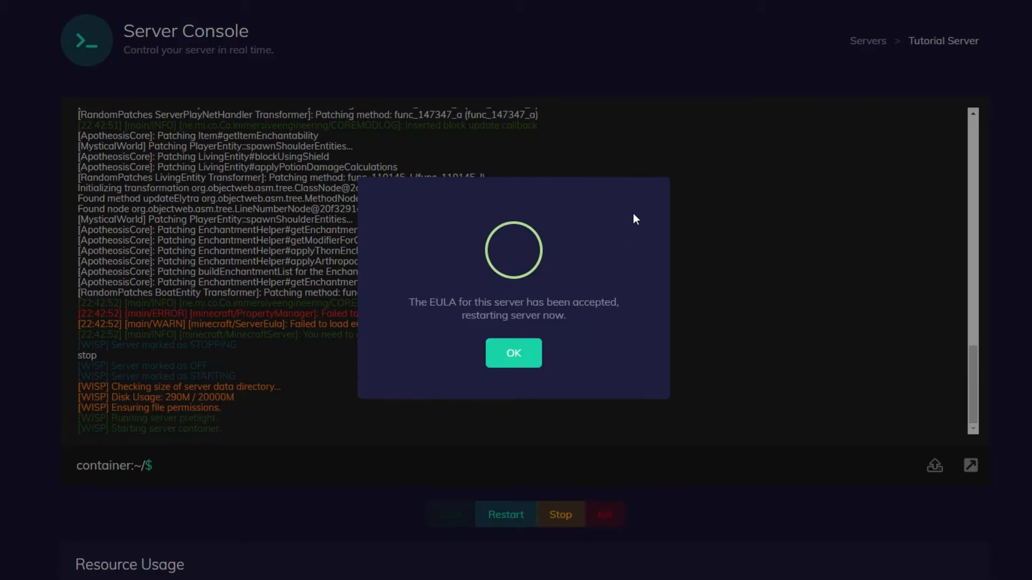
left_click(513, 354)
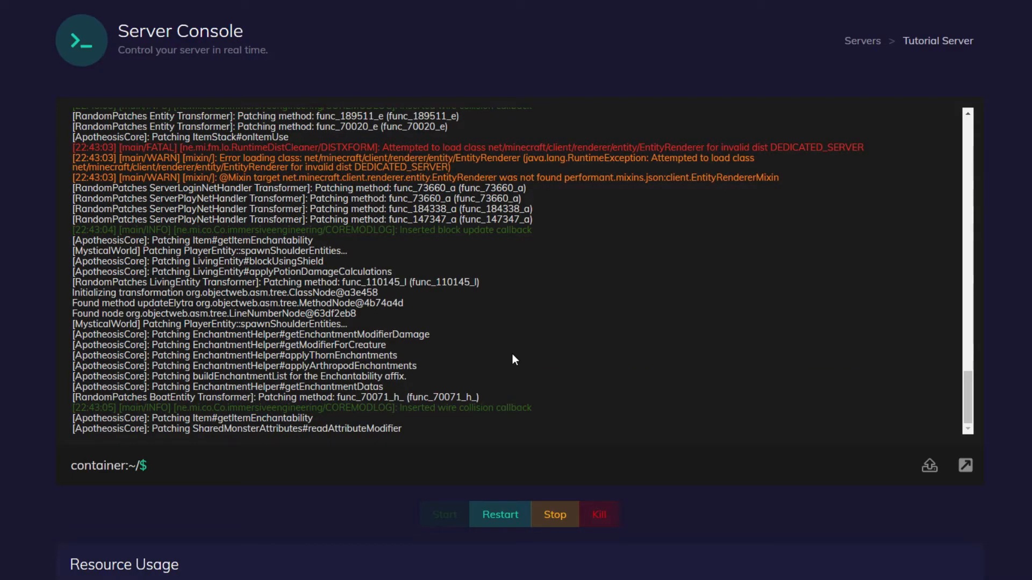
scroll("down", 3)
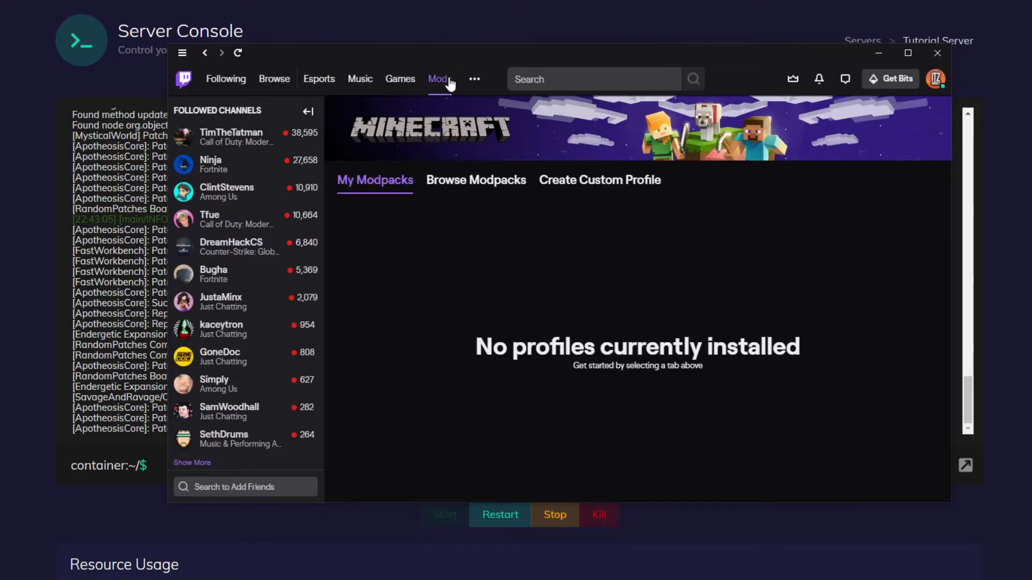
Install the Valhelsia 2 modpack from Twitch's Minecraft modpack browser
left_click(438, 78)
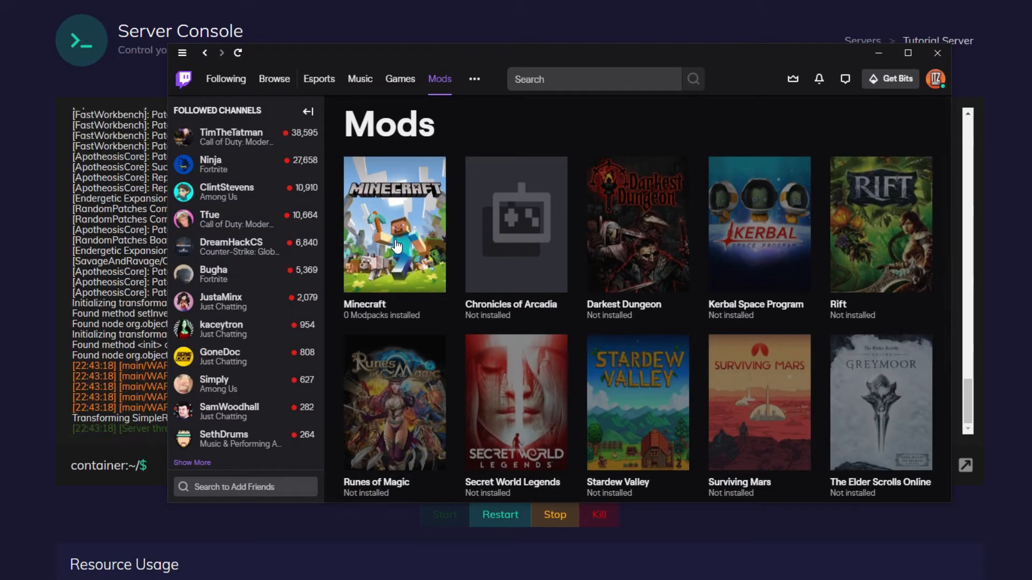
left_click(394, 226)
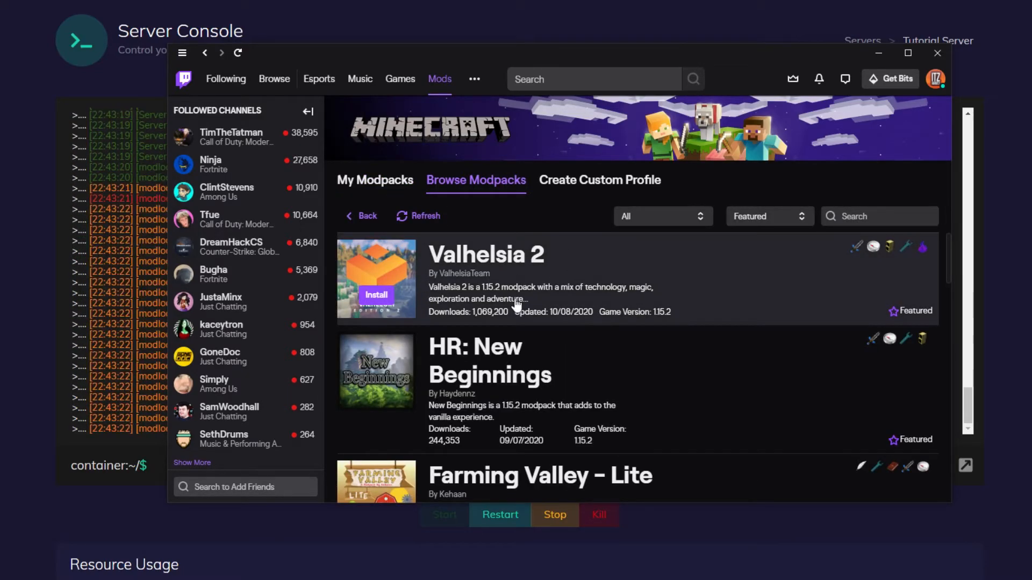
left_click(374, 180)
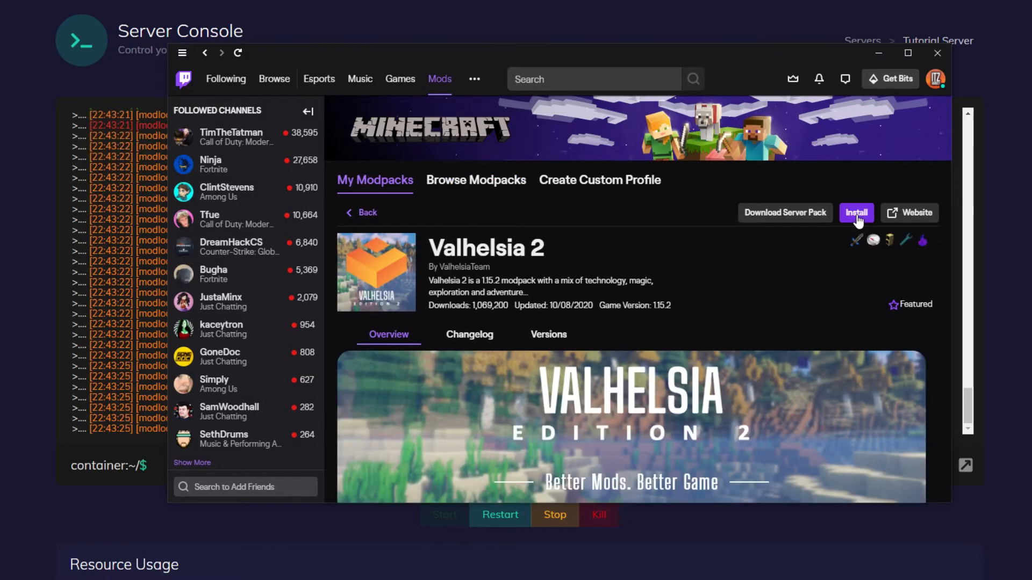
left_click(856, 213)
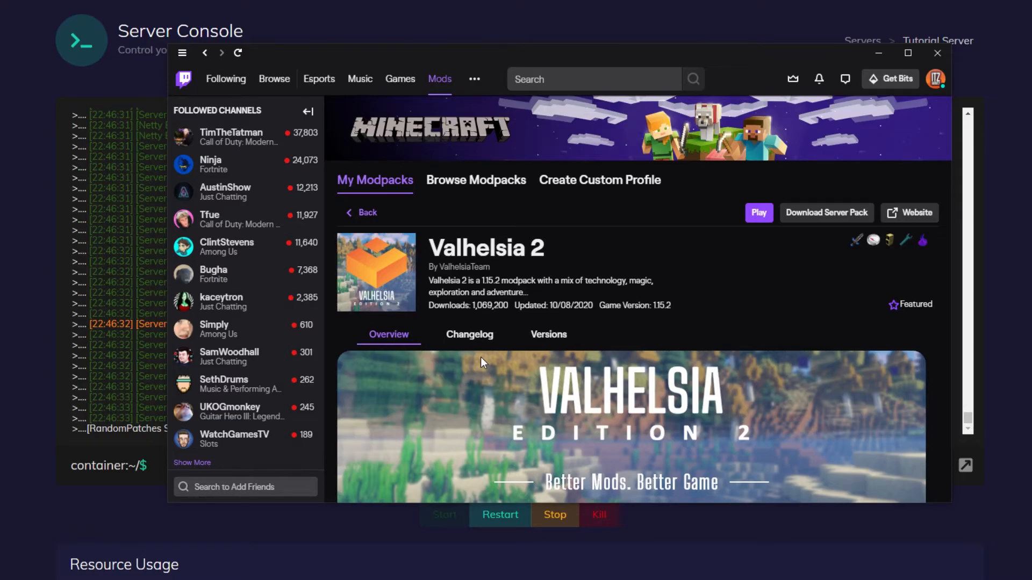
Launch Valhelsia 2 from My Modpacks, then view Tutorial Server's details and address in the control panel
left_click(361, 213)
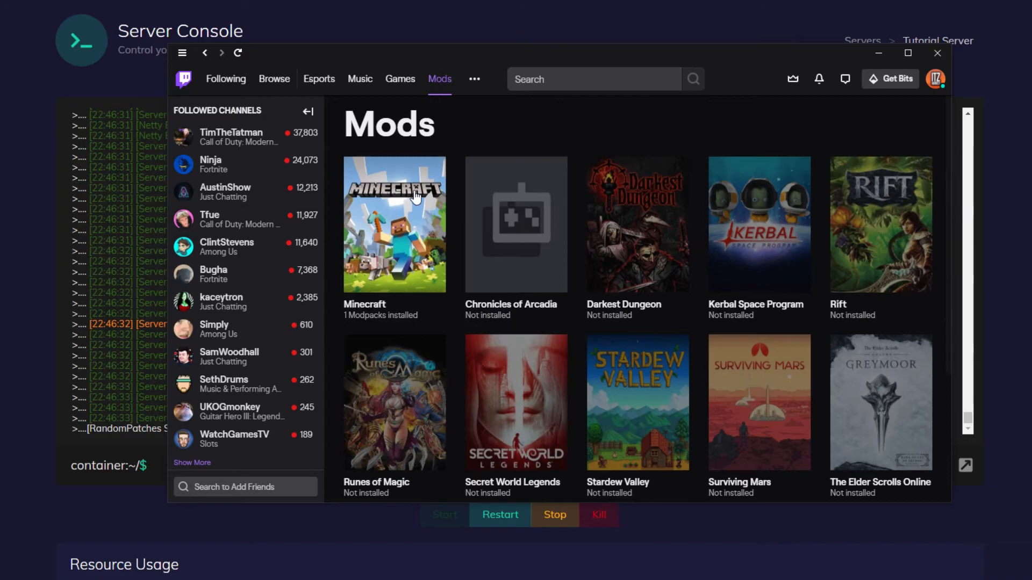
left_click(394, 224)
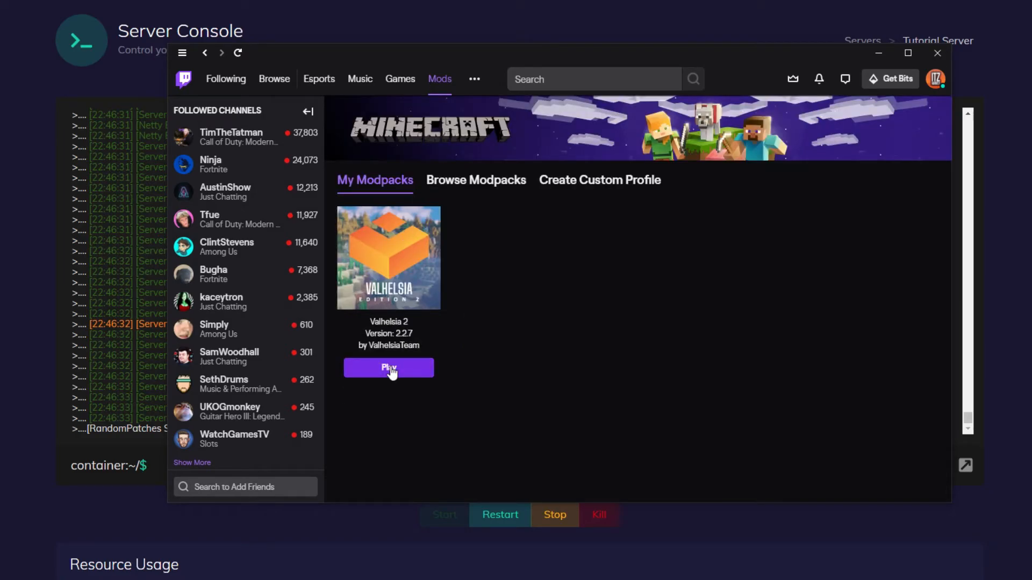
left_click(388, 368)
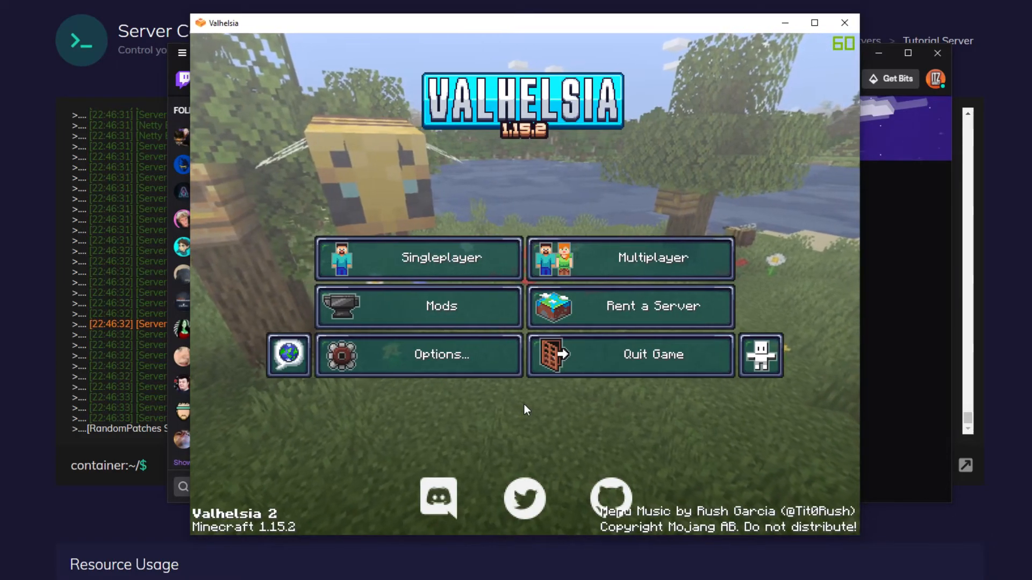
left_click(628, 258)
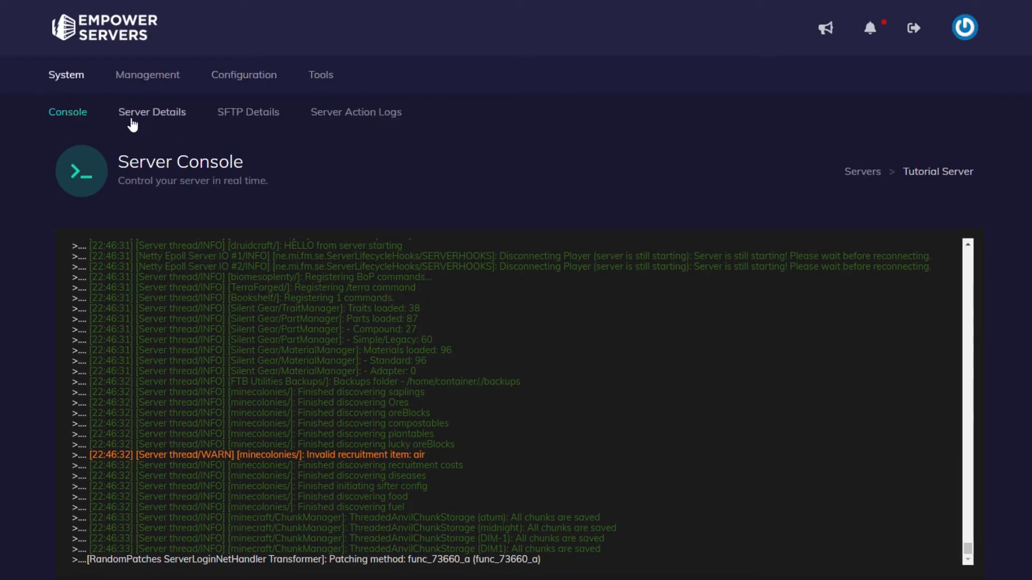
left_click(152, 112)
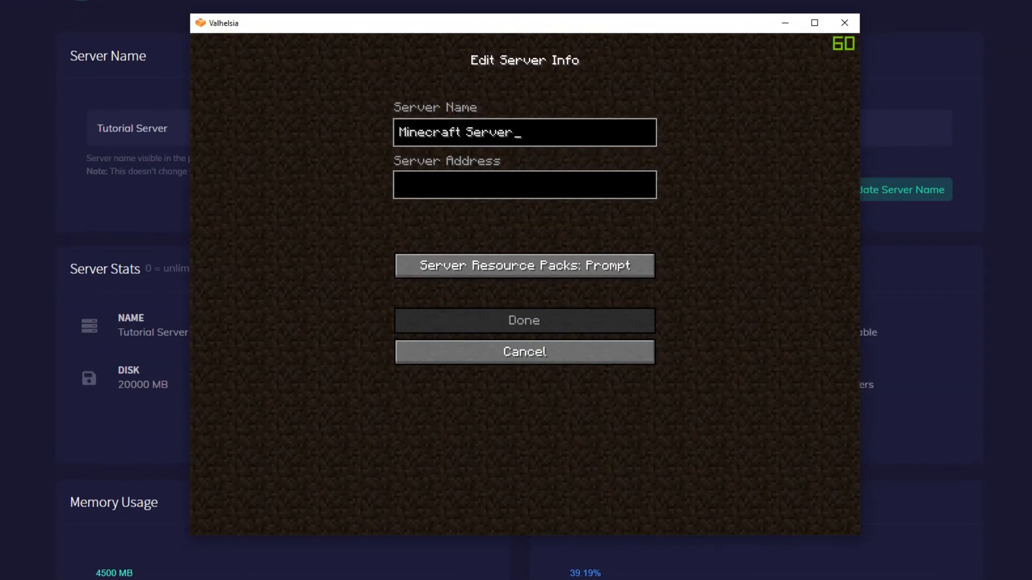
Enter server address 135.181.0.190:7005 in Edit Server Info and save the entry
left_click(525, 185)
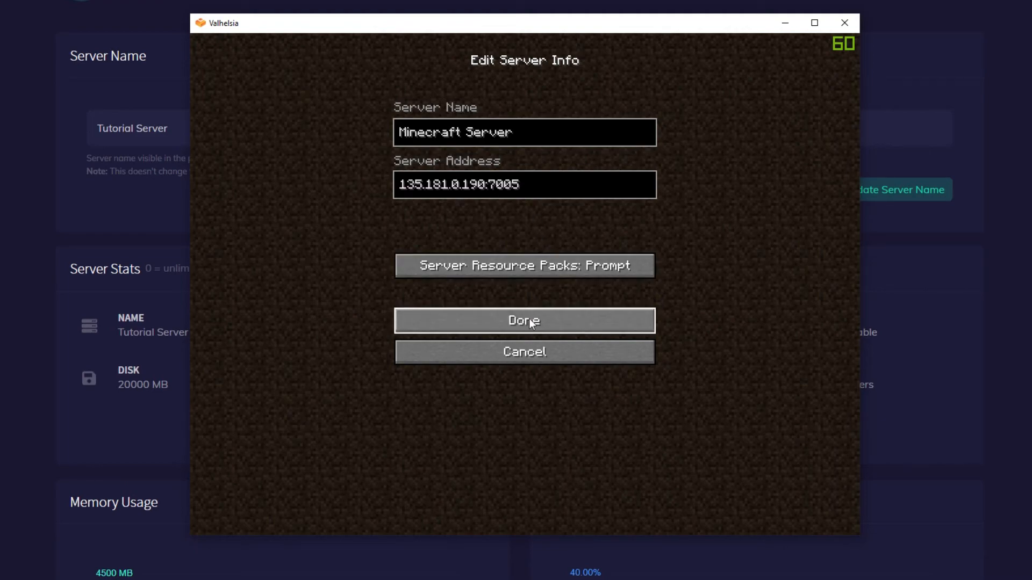
left_click(524, 321)
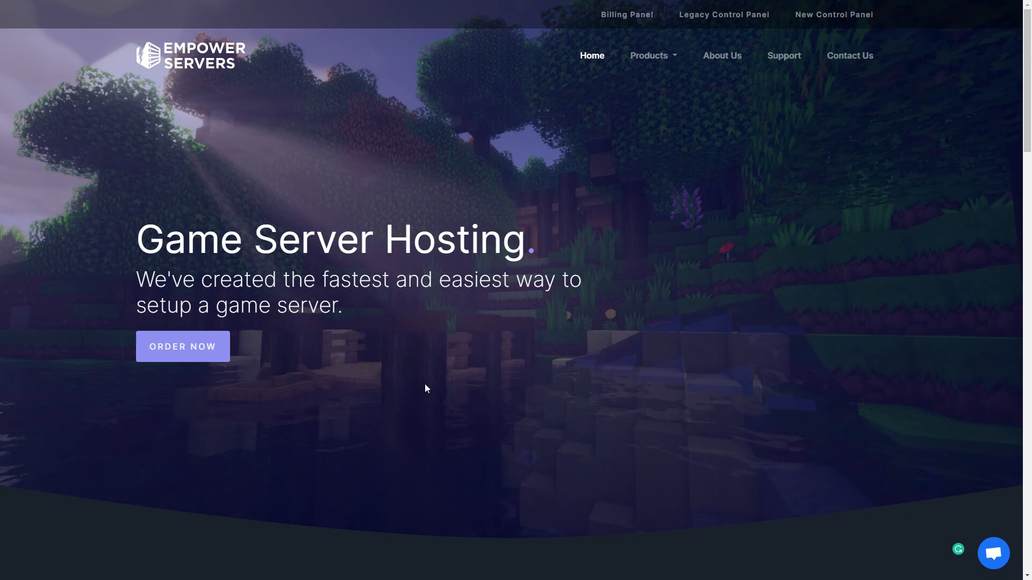
Open live support chat from the blue bubble at the homepage's bottom-right
left_click(993, 553)
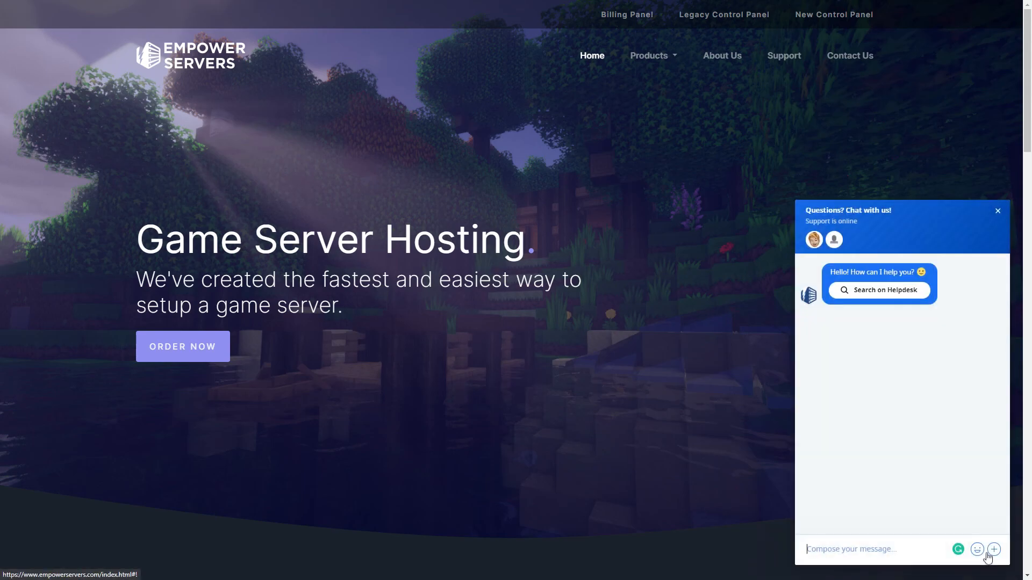